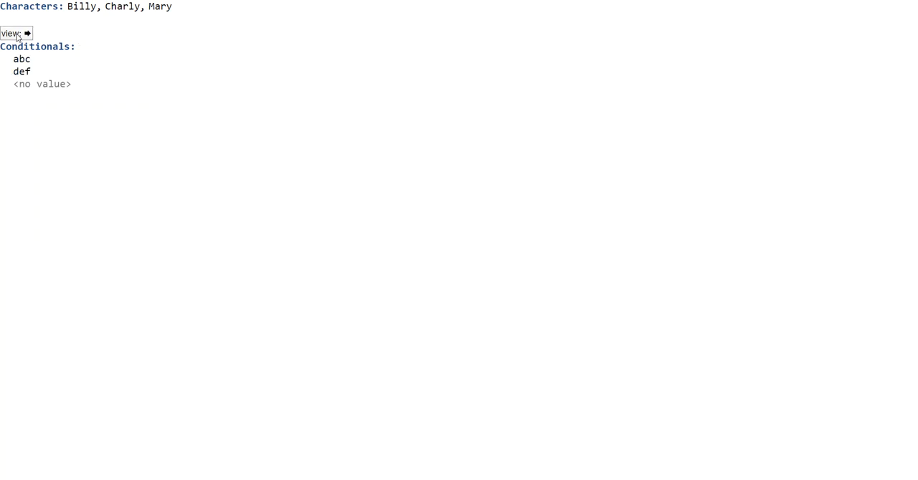
# Step: Toggle the Conditionals layout to a row, back to a stack, then horizontal again
pyautogui.click(16, 33)
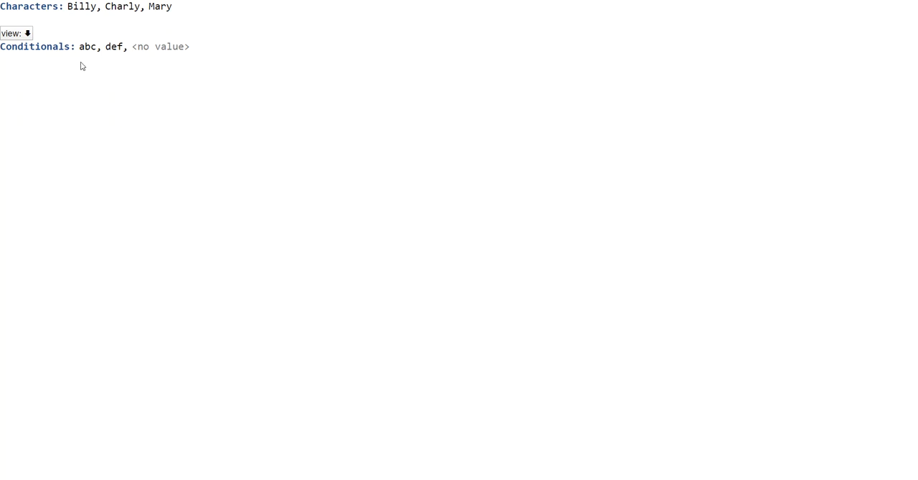
pyautogui.moveTo(99, 79)
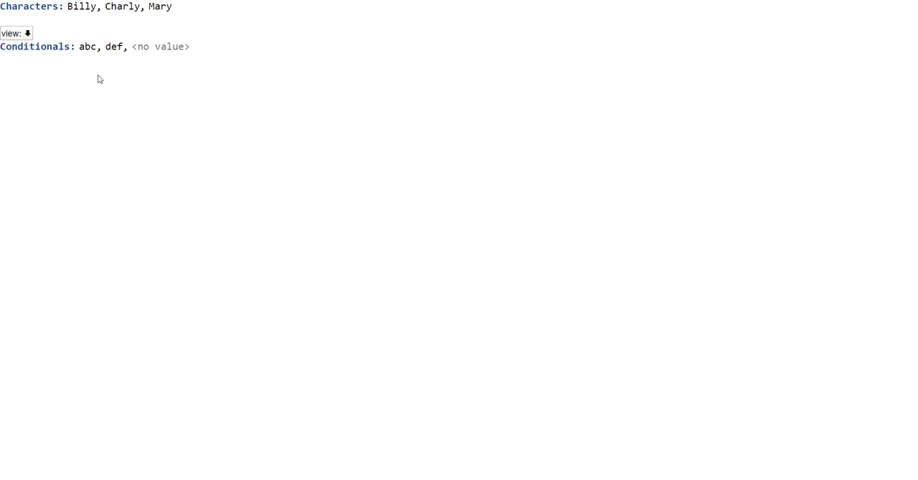
pyautogui.click(16, 33)
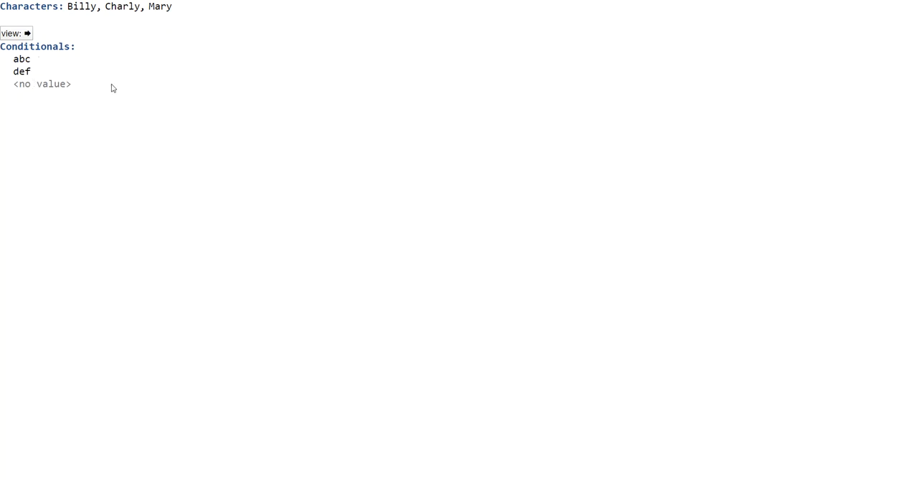
pyautogui.click(26, 33)
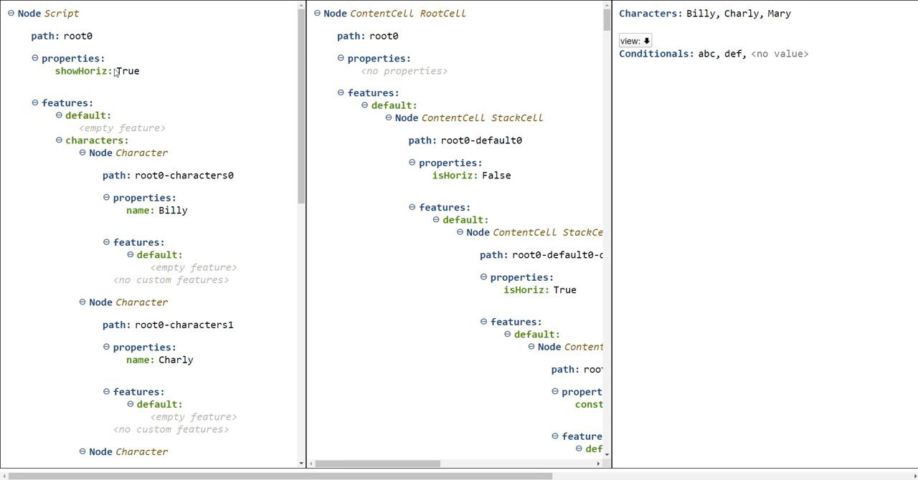
pyautogui.moveTo(161, 95)
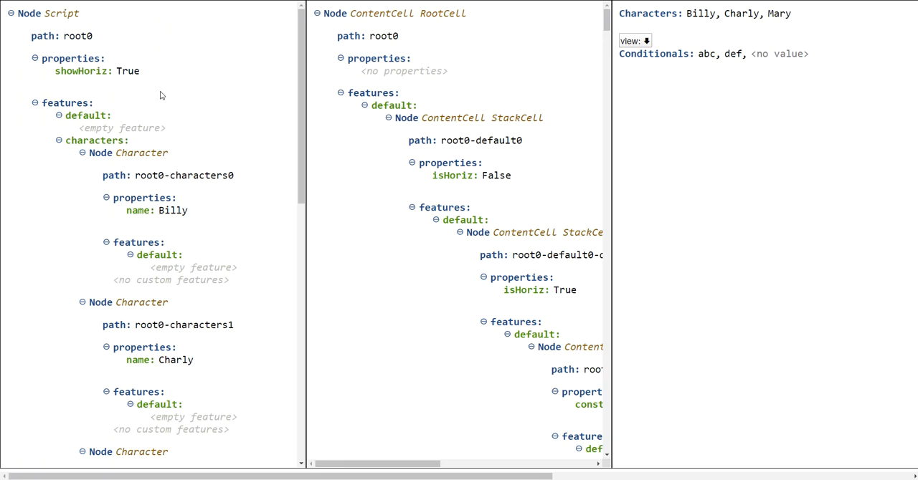
pyautogui.moveTo(159, 90)
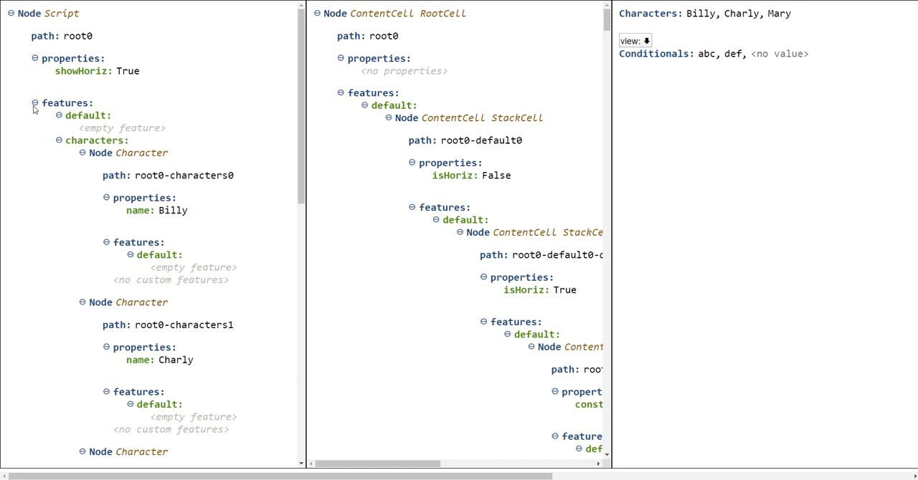
pyautogui.moveTo(125, 156)
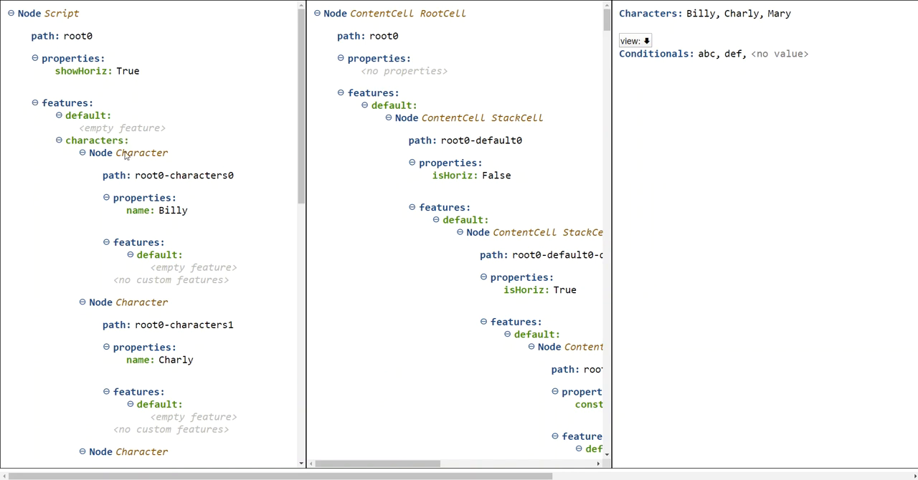
pyautogui.moveTo(412, 82)
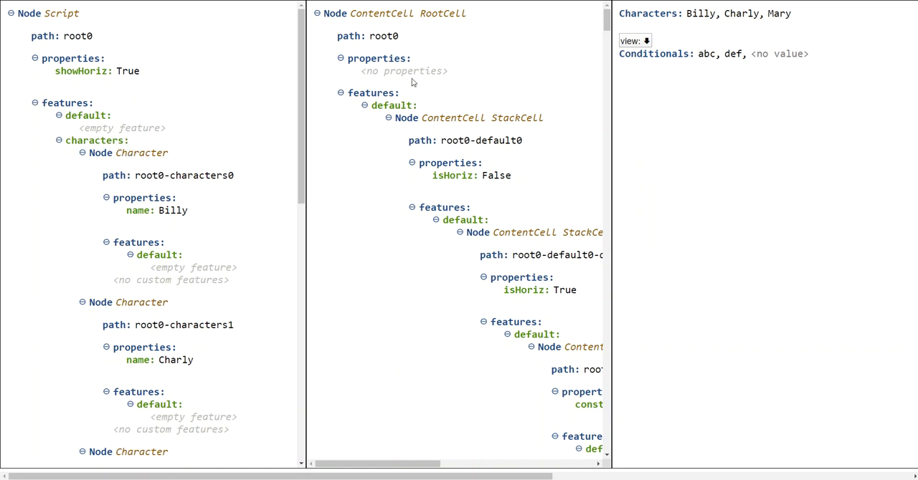
pyautogui.moveTo(468, 77)
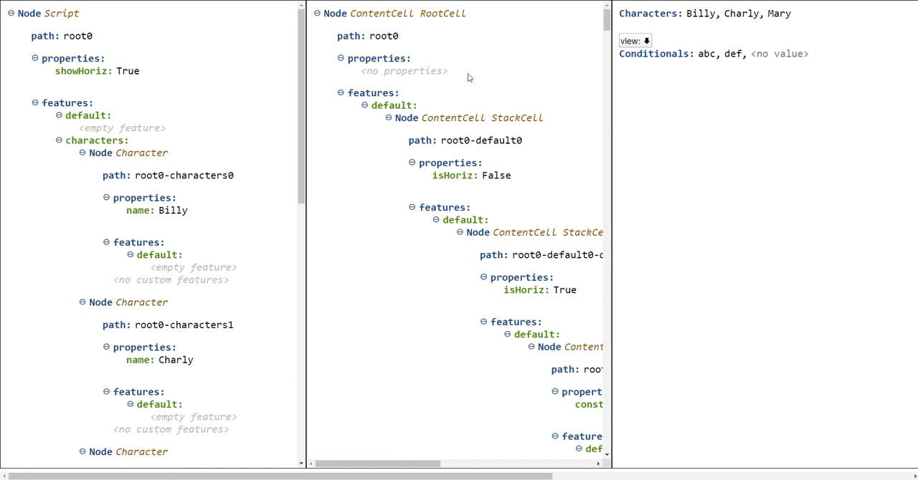
pyautogui.moveTo(712, 74)
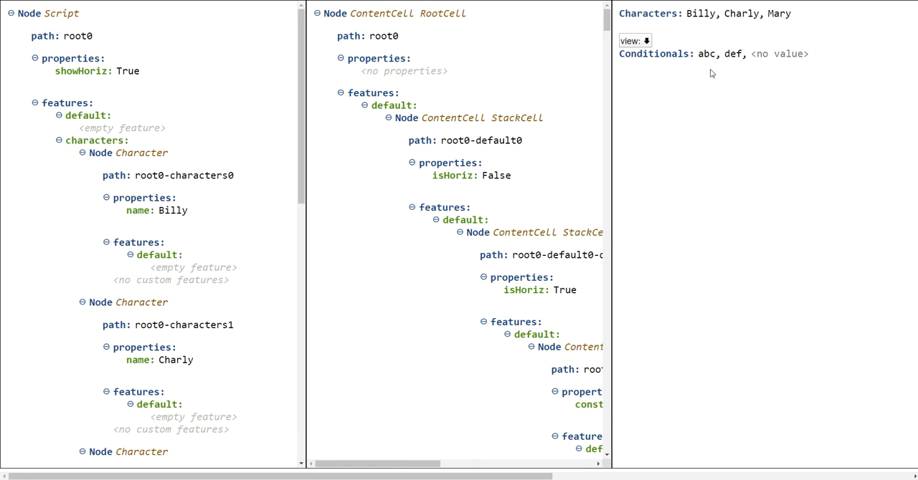
# Step: Scroll right to reveal the domain tree, cell tree and rendered editor panels side by side
pyautogui.hscroll(3)
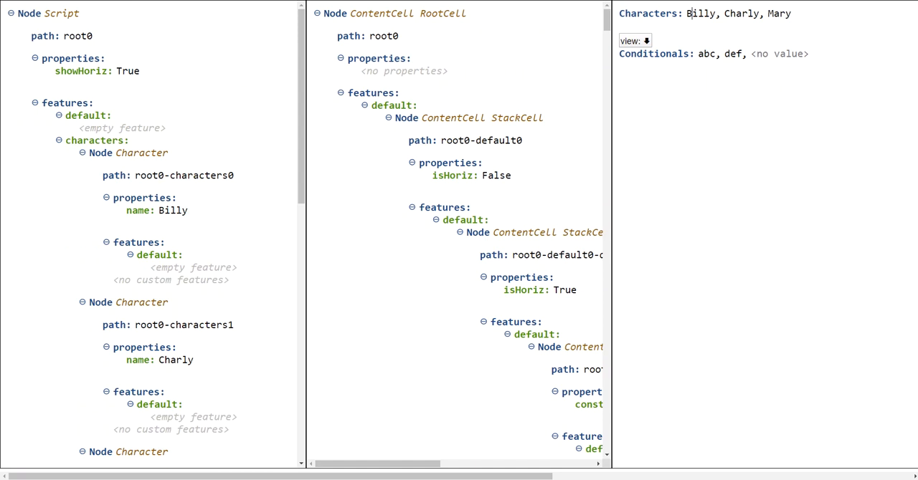
pyautogui.write('Bslkdjflsjfösj')
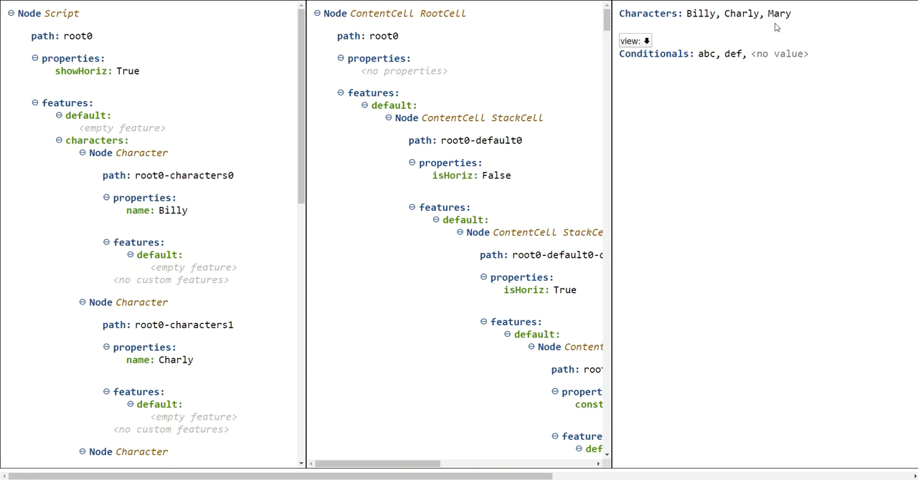
# Step: Switch Conditionals to vertical so showHoriz is False, then start searching 'Cond'
pyautogui.click(688, 13)
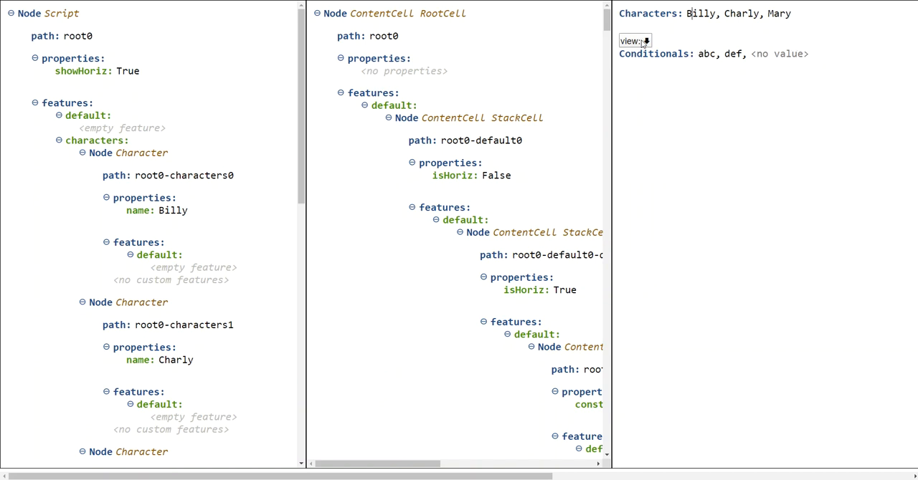
pyautogui.click(634, 41)
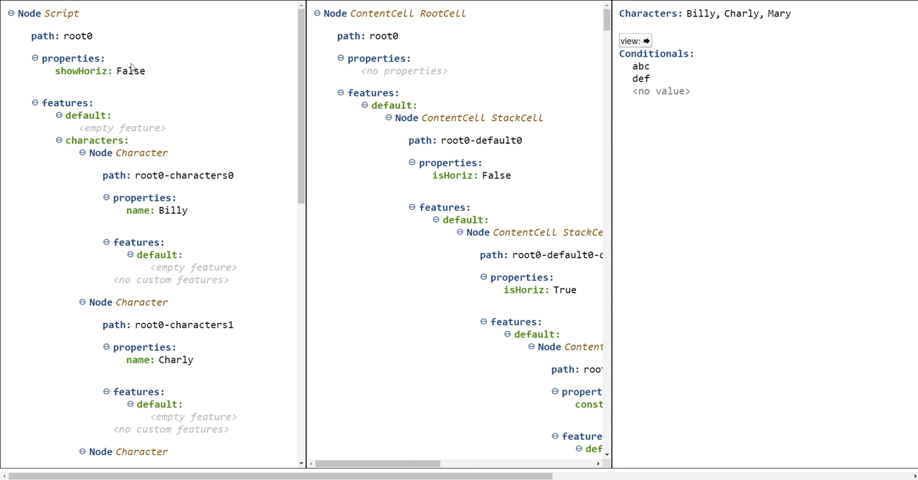
pyautogui.moveTo(721, 46)
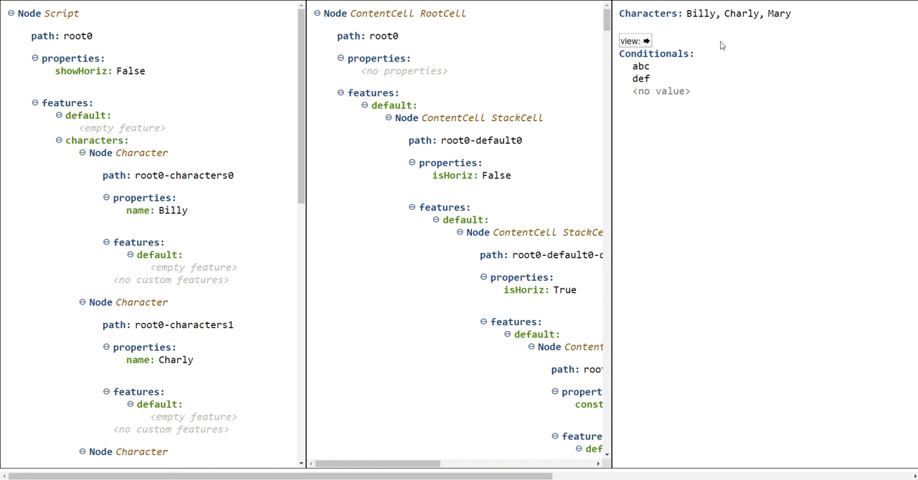
pyautogui.moveTo(480, 373)
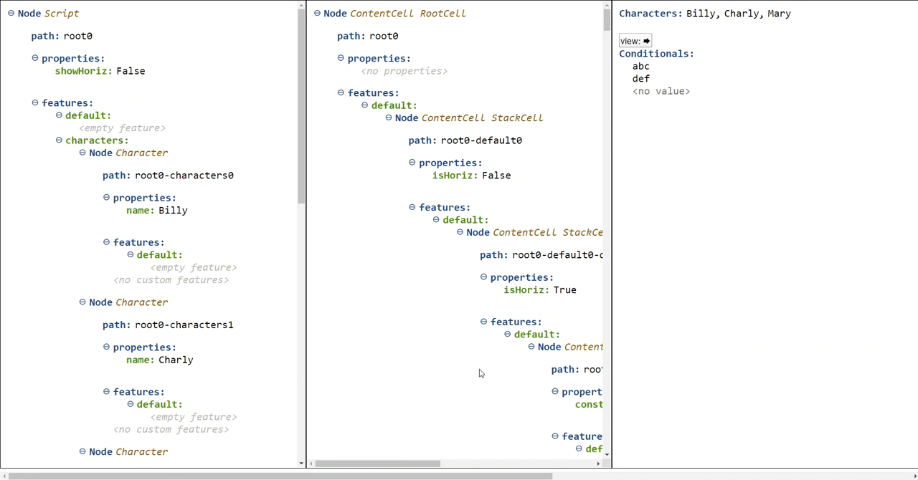
pyautogui.write('Conditiona')
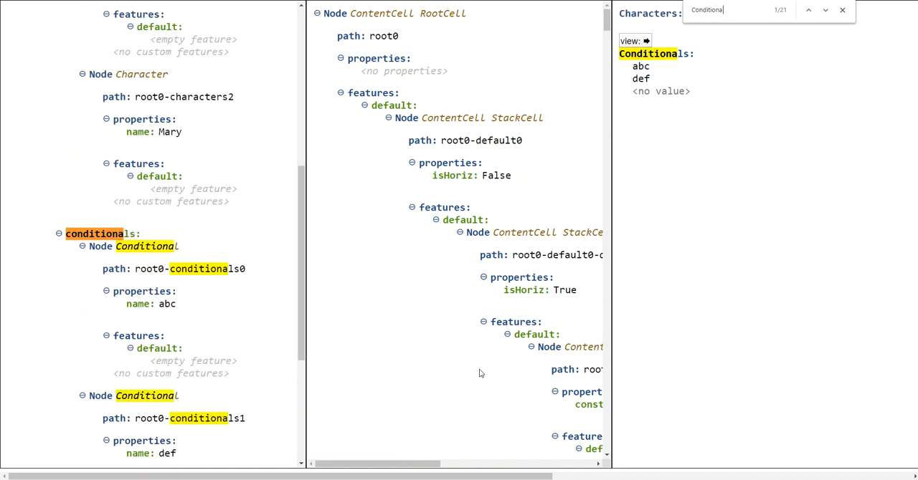
# Step: Close search, collapse the FontStyle Bold StyleCell, and scroll down to the InputCells
pyautogui.click(824, 10)
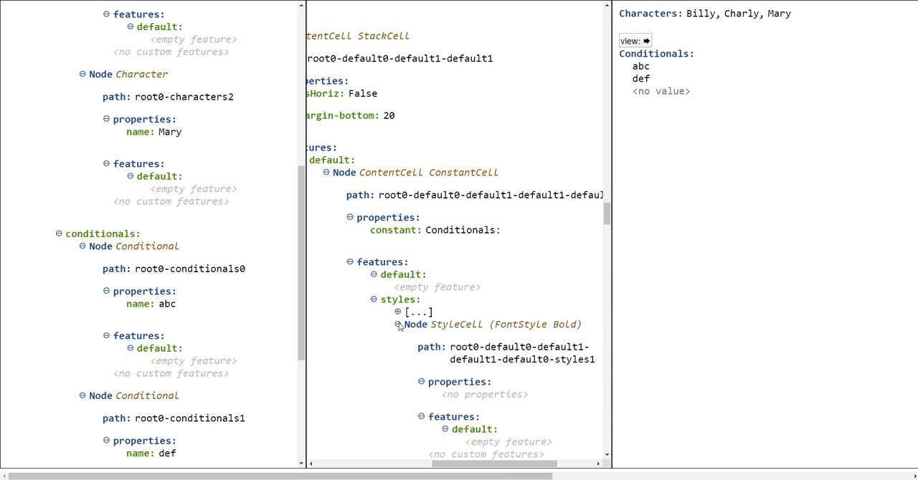
pyautogui.click(398, 324)
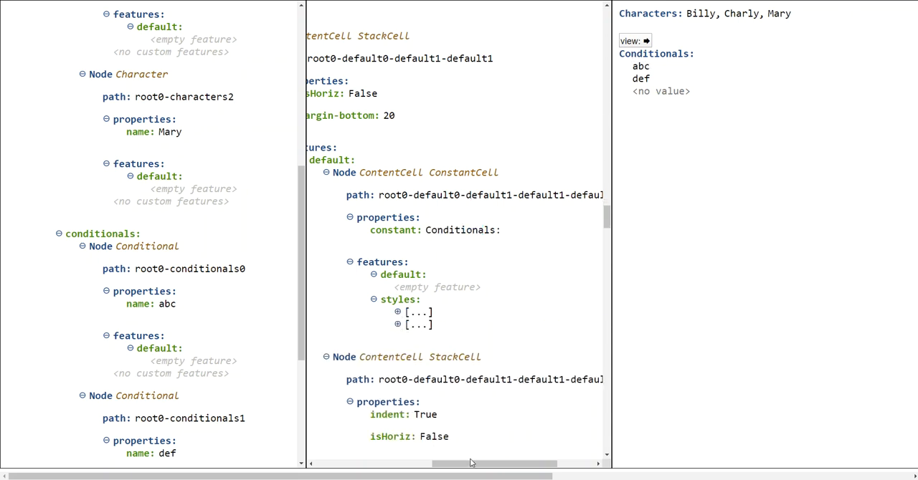
pyautogui.moveTo(402, 183)
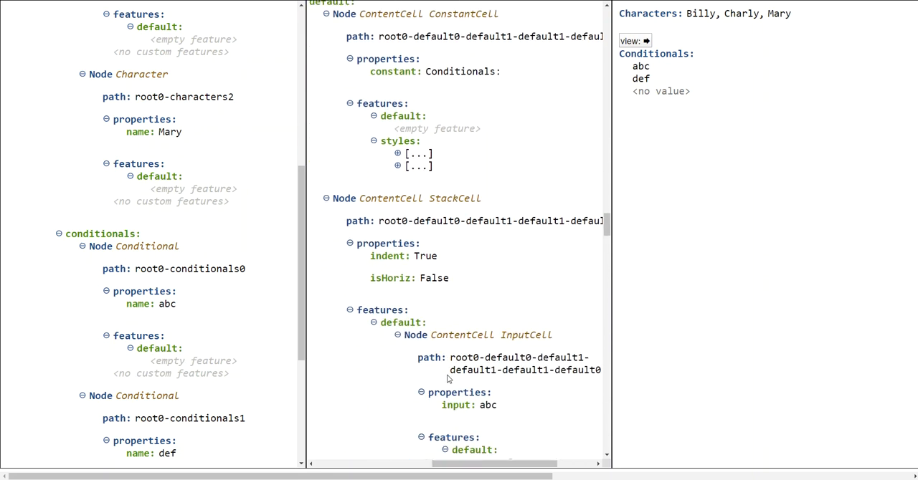
pyautogui.scroll(-3)
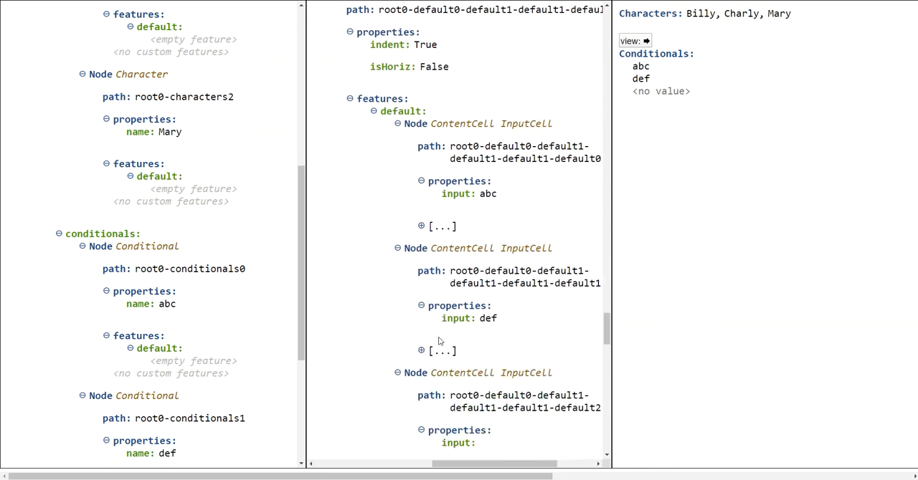
pyautogui.scroll(-3)
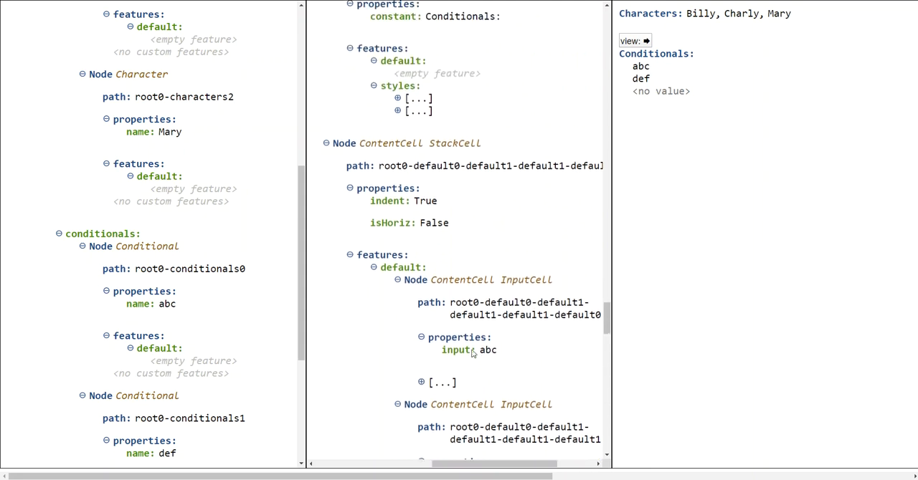
# Step: Set Conditionals back to a horizontal comma-separated row and scroll to the 'Conditionals:' ConstantCell
pyautogui.scroll(-3)
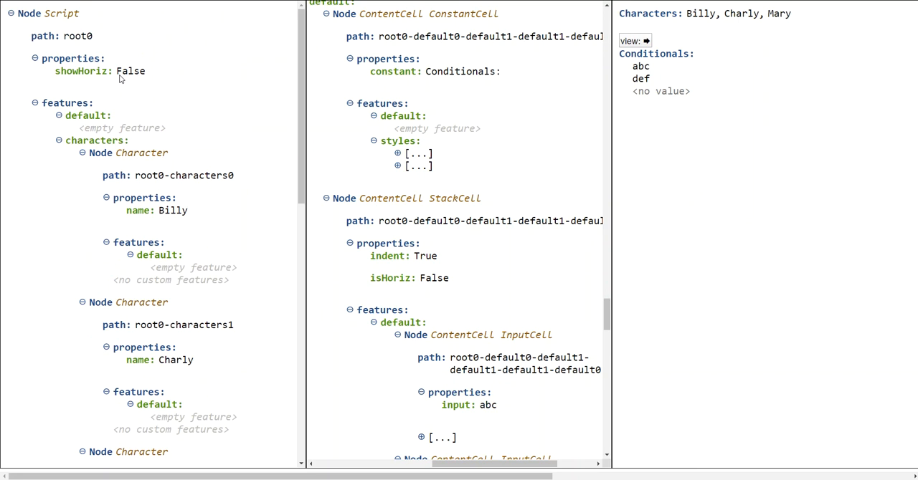
pyautogui.moveTo(466, 211)
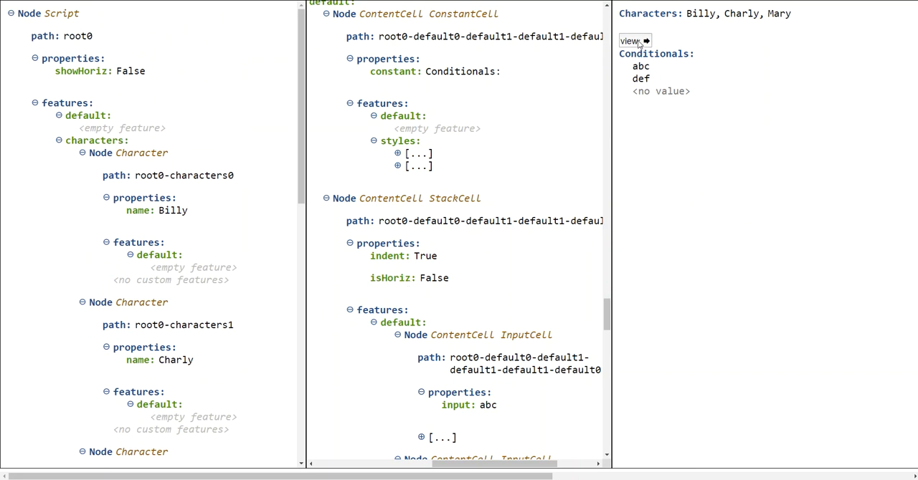
pyautogui.click(634, 41)
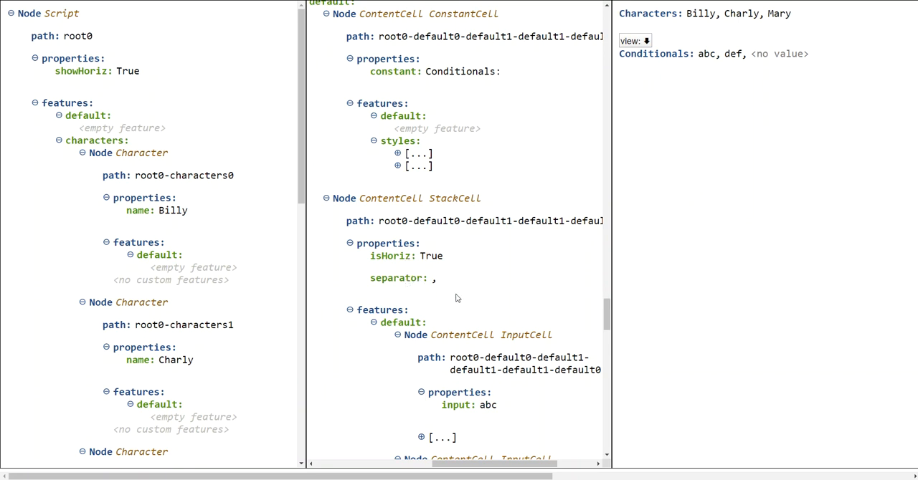
pyautogui.moveTo(412, 286)
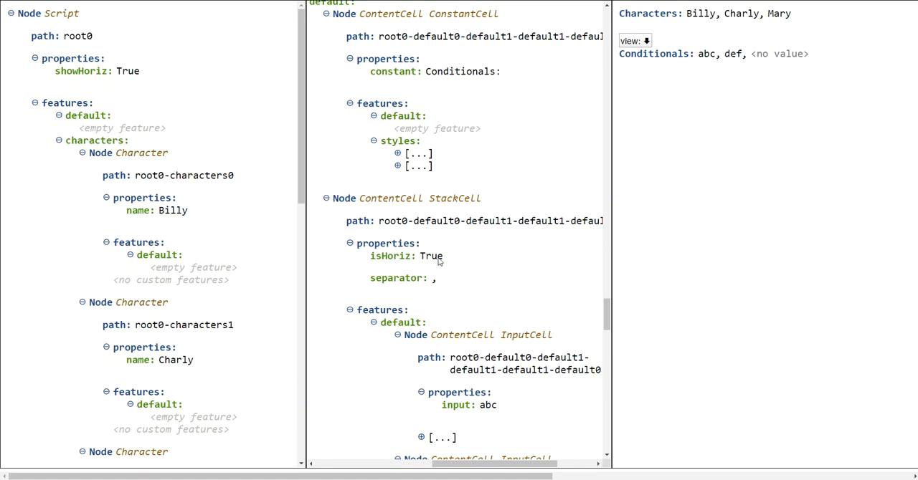
pyautogui.moveTo(739, 84)
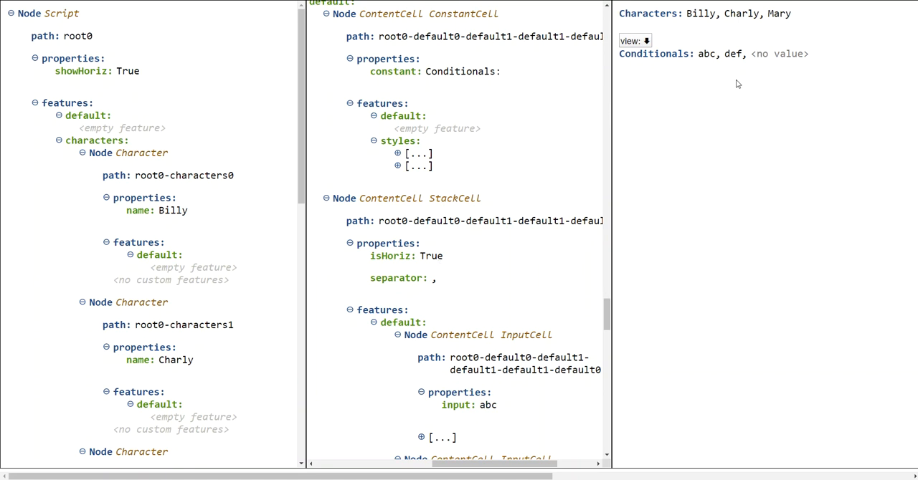
pyautogui.moveTo(722, 69)
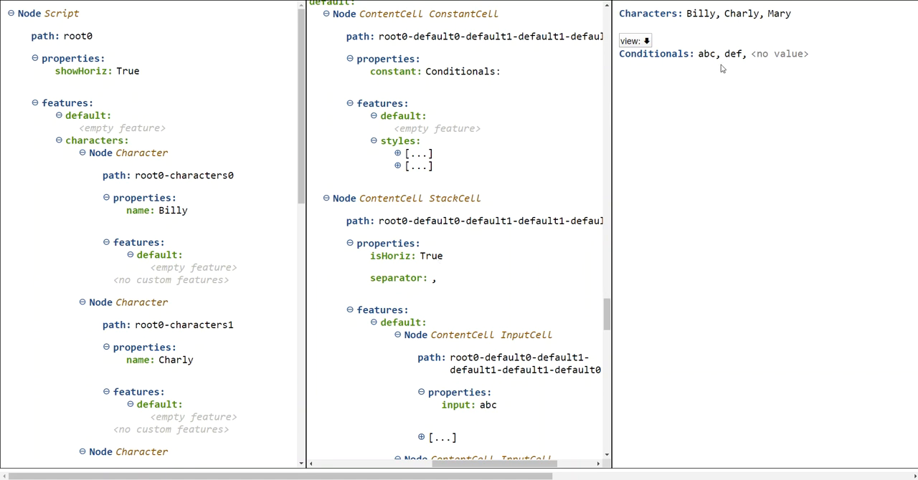
pyautogui.moveTo(720, 71)
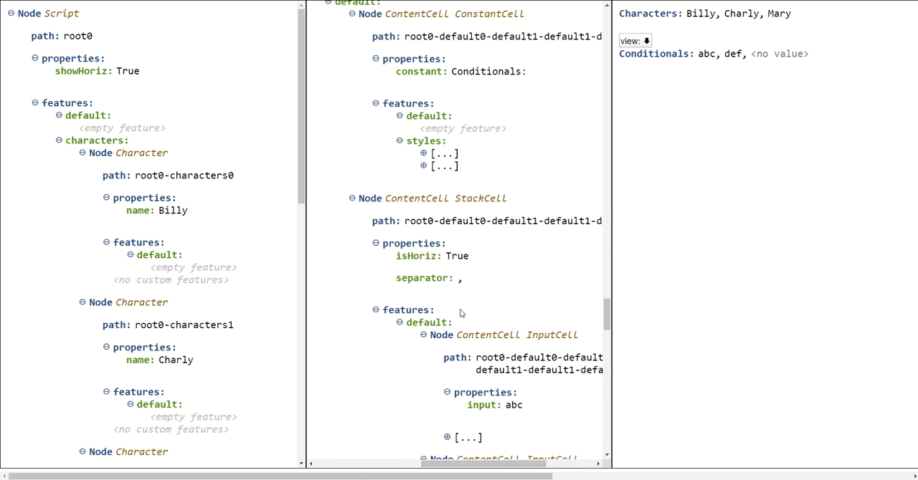
pyautogui.moveTo(482, 278)
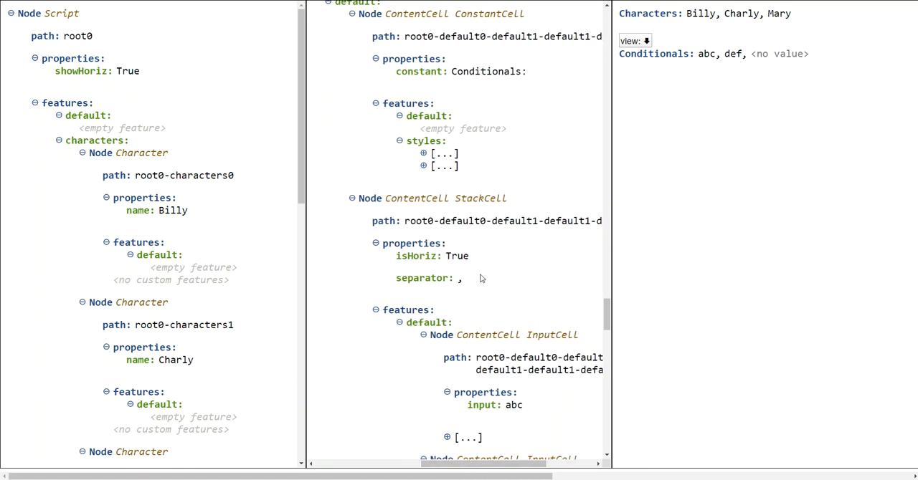
pyautogui.scroll(-3)
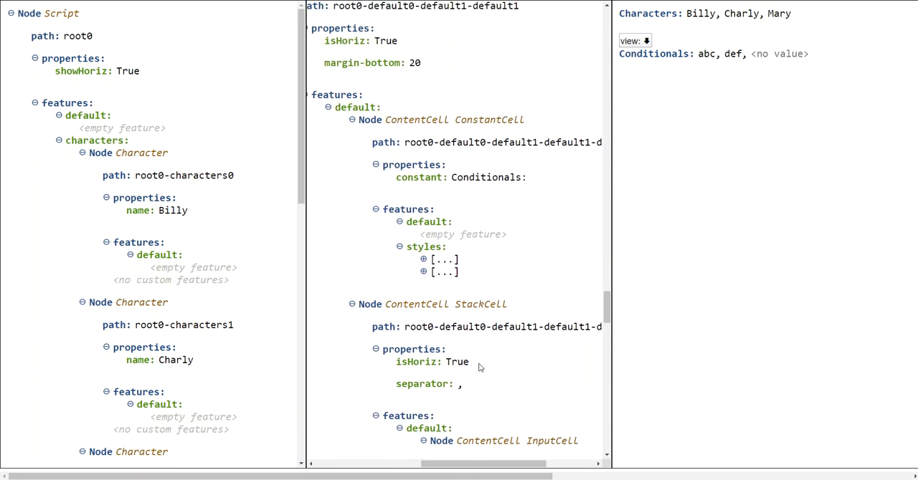
pyautogui.moveTo(460, 351)
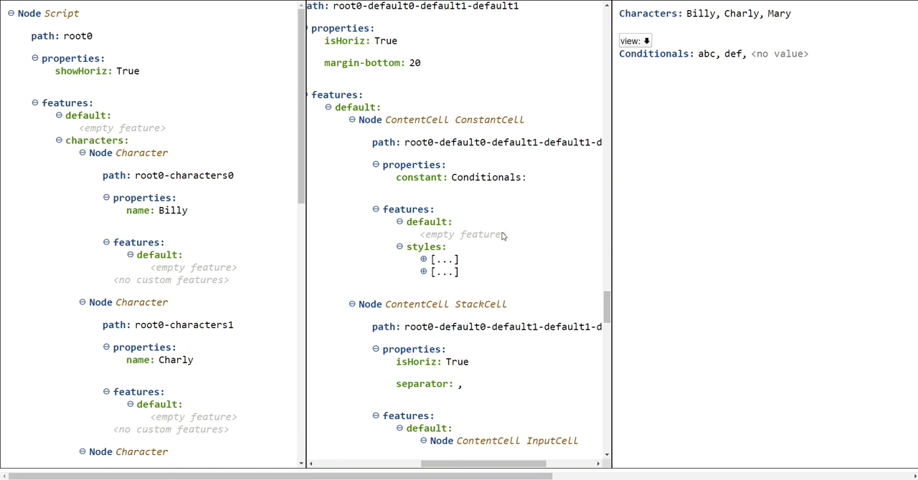
pyautogui.moveTo(494, 252)
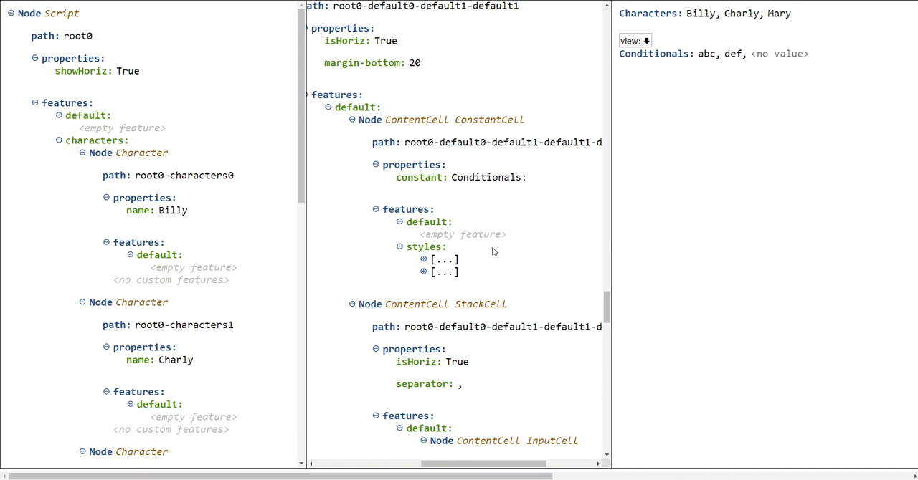
pyautogui.moveTo(407, 286)
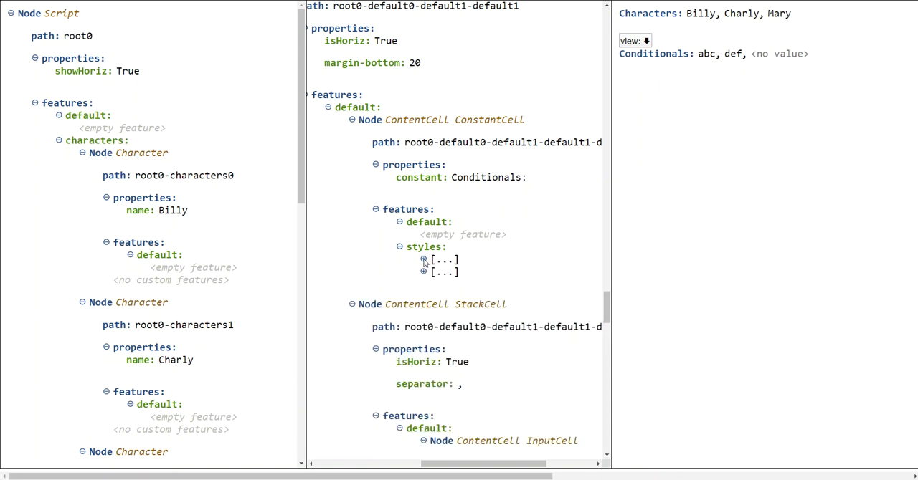
# Step: Collapse and re-expand the Conditionals cell's styles, then open the Color and FontStyle Bold entries
pyautogui.click(400, 246)
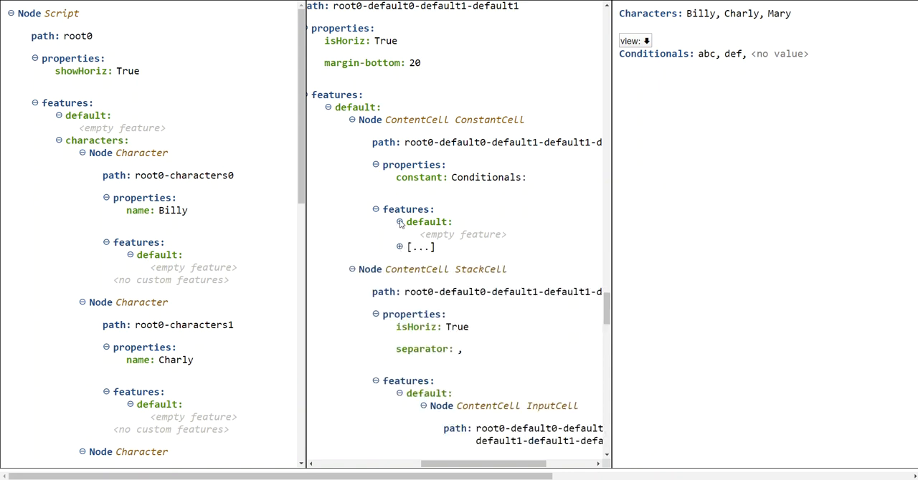
pyautogui.click(399, 221)
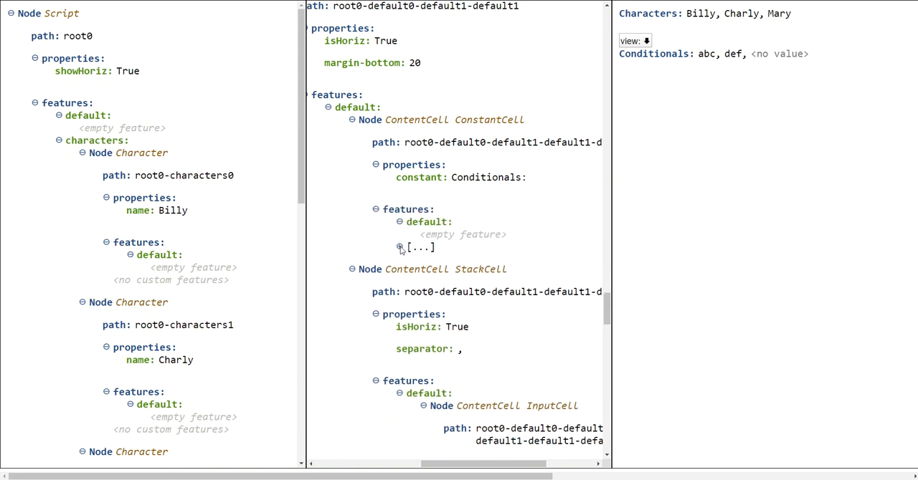
pyautogui.click(400, 247)
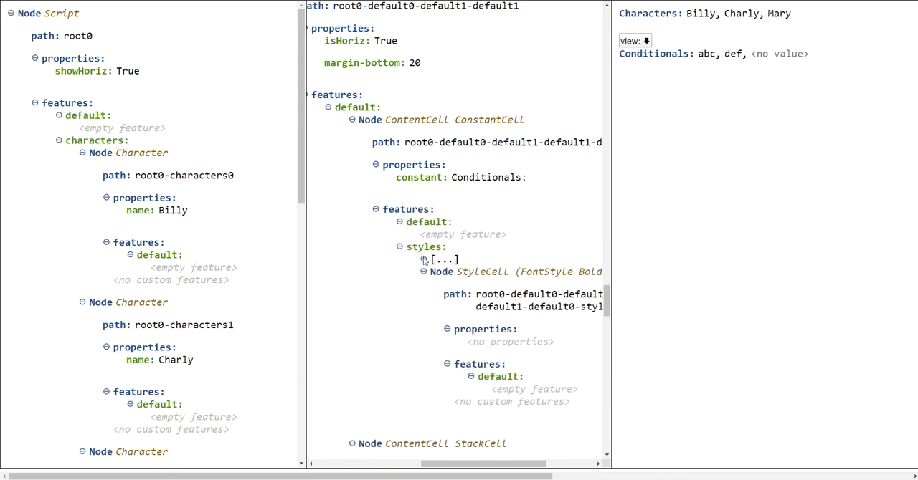
pyautogui.click(442, 260)
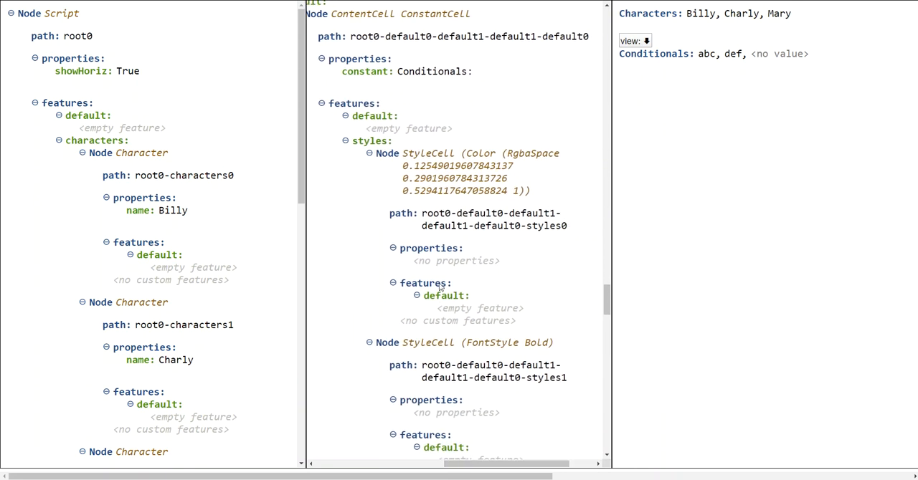
pyautogui.doubleClick(429, 153)
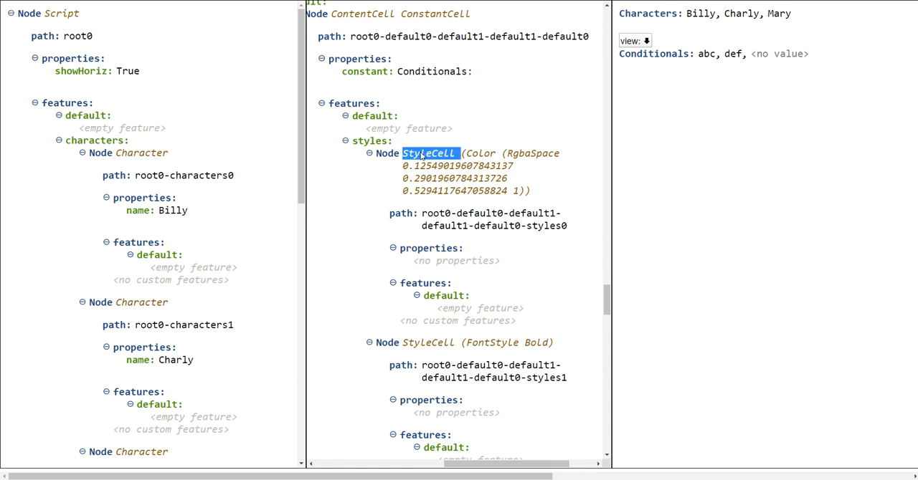
pyautogui.moveTo(448, 197)
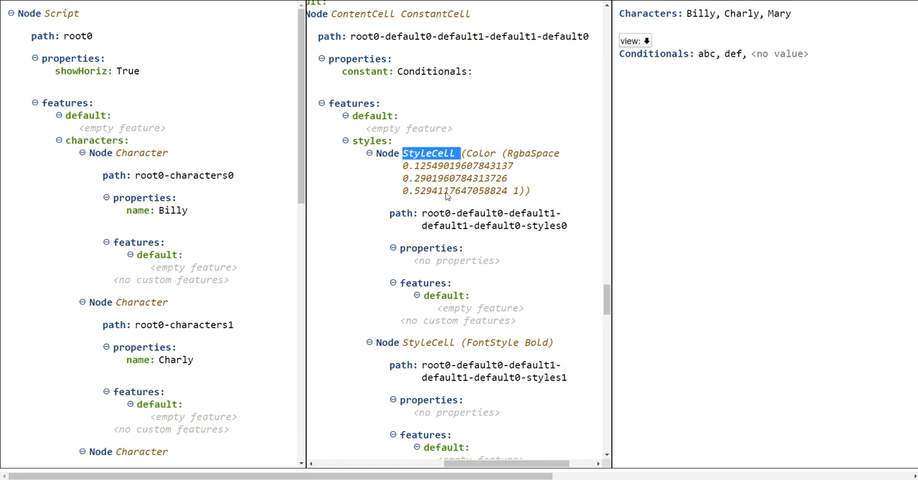
pyautogui.moveTo(487, 158)
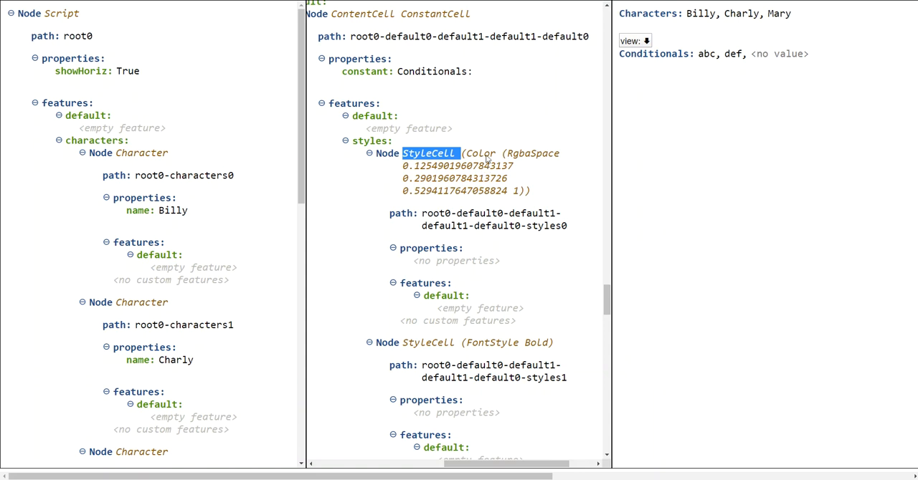
pyautogui.moveTo(481, 161)
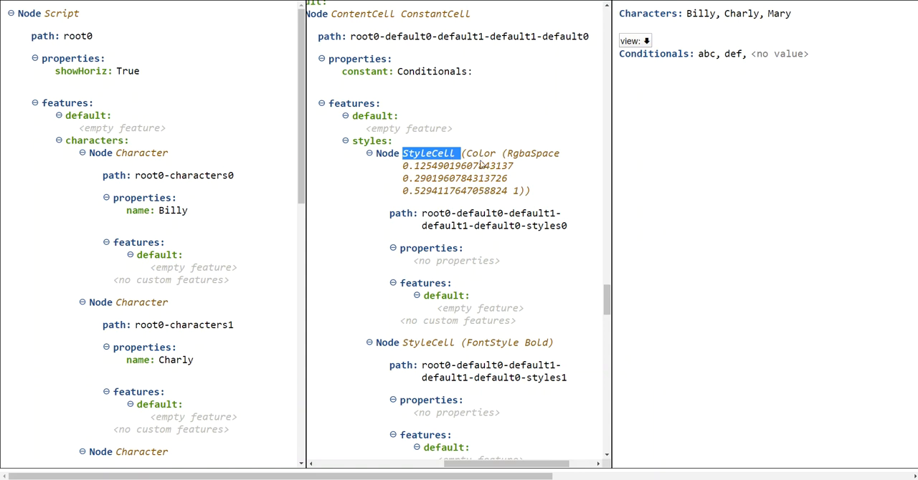
pyautogui.moveTo(475, 195)
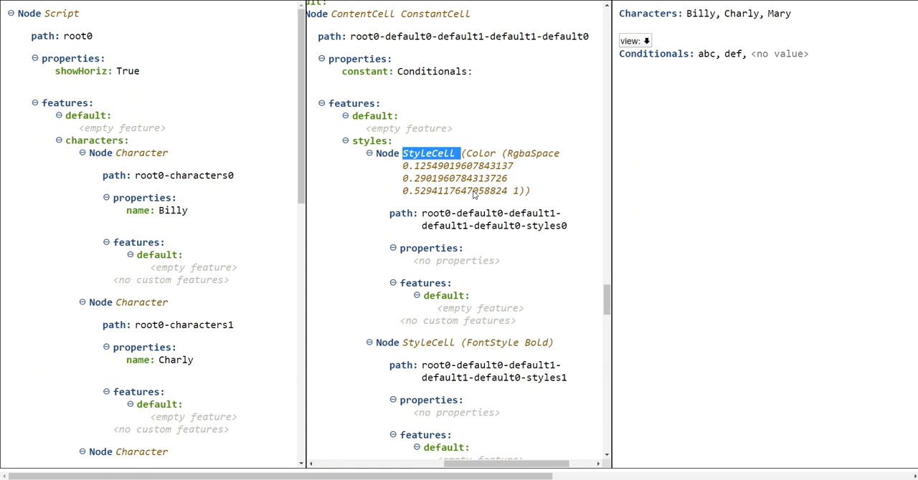
pyautogui.moveTo(473, 196)
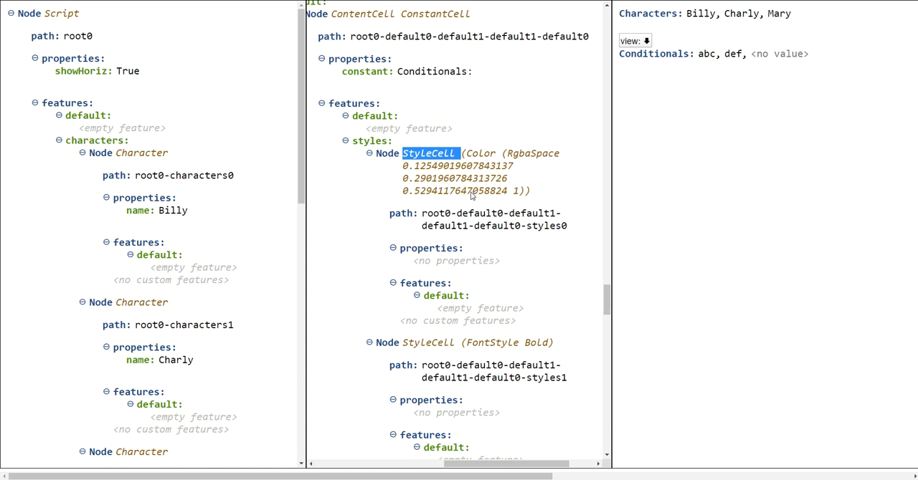
pyautogui.moveTo(478, 177)
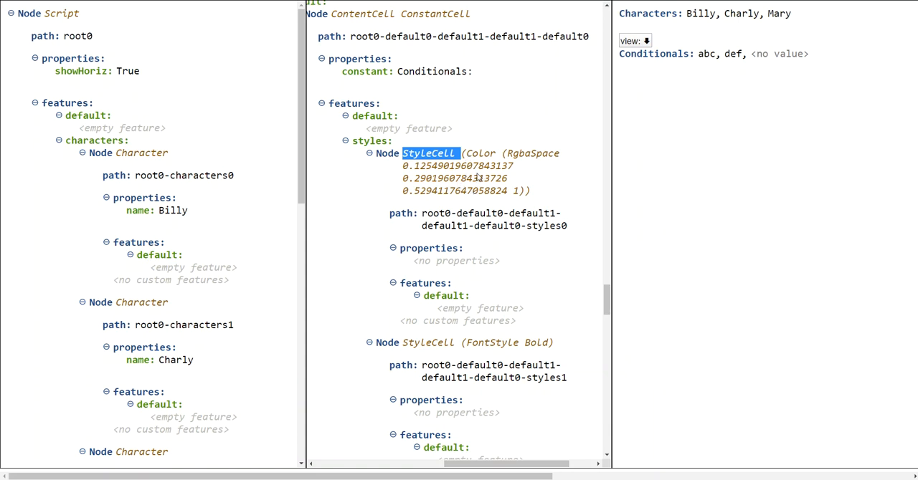
pyautogui.moveTo(402, 166); pyautogui.dragTo(477, 191)
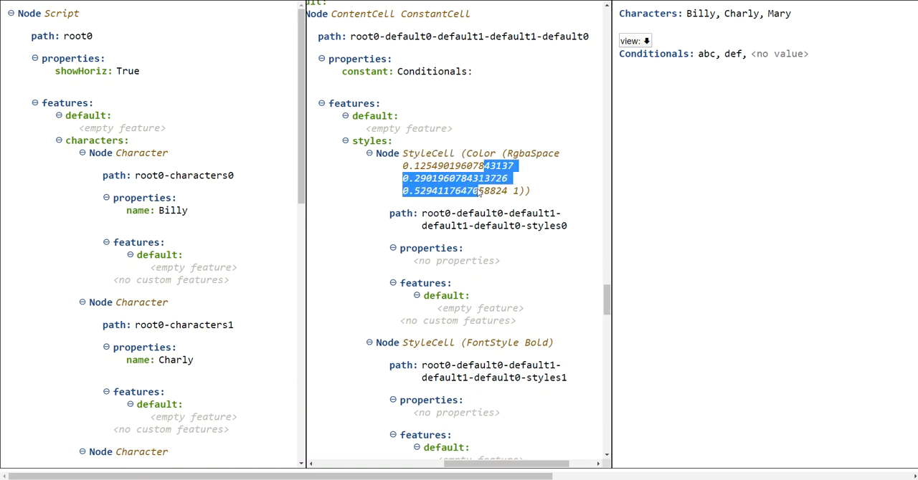
pyautogui.moveTo(488, 200)
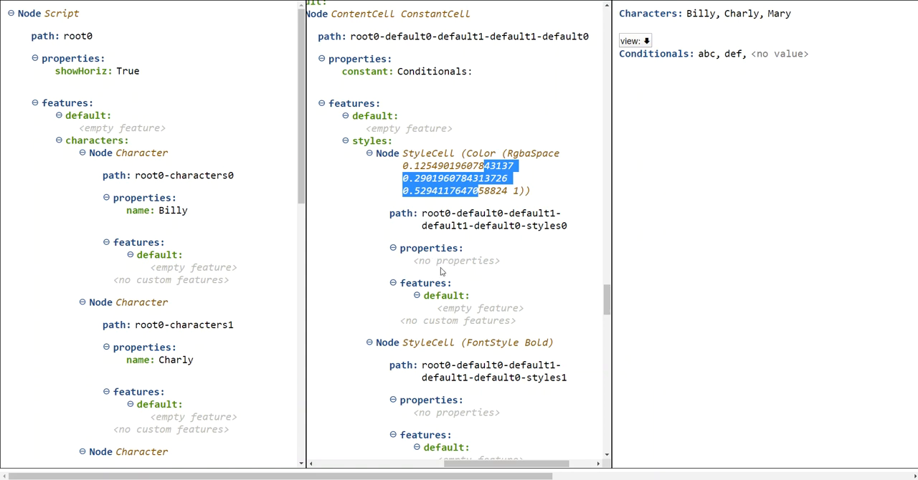
pyautogui.moveTo(488, 316)
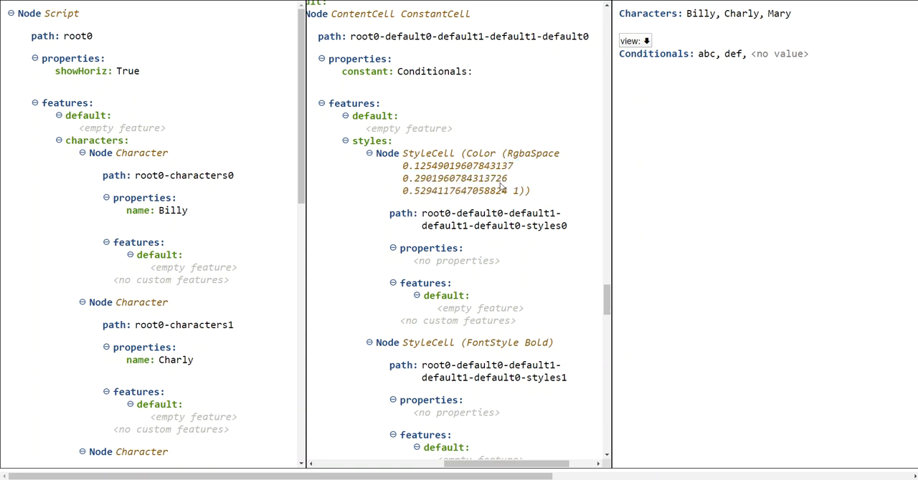
pyautogui.moveTo(494, 292)
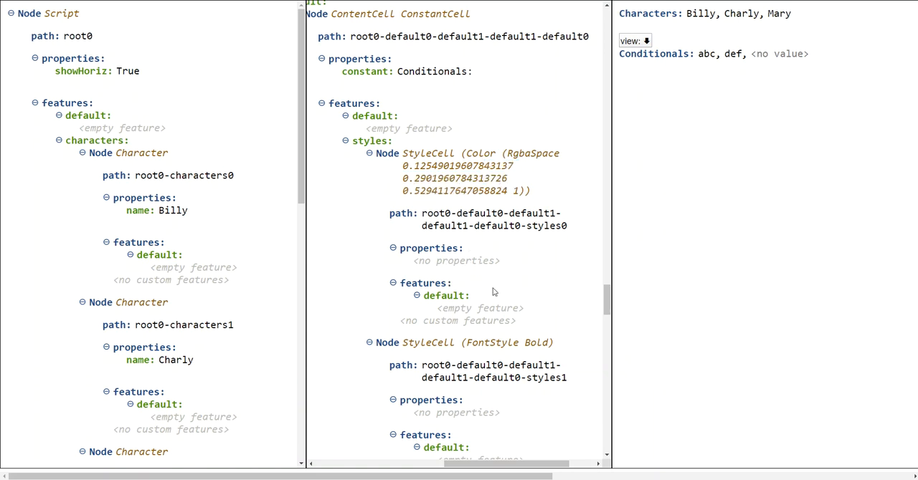
pyautogui.scroll(-3)
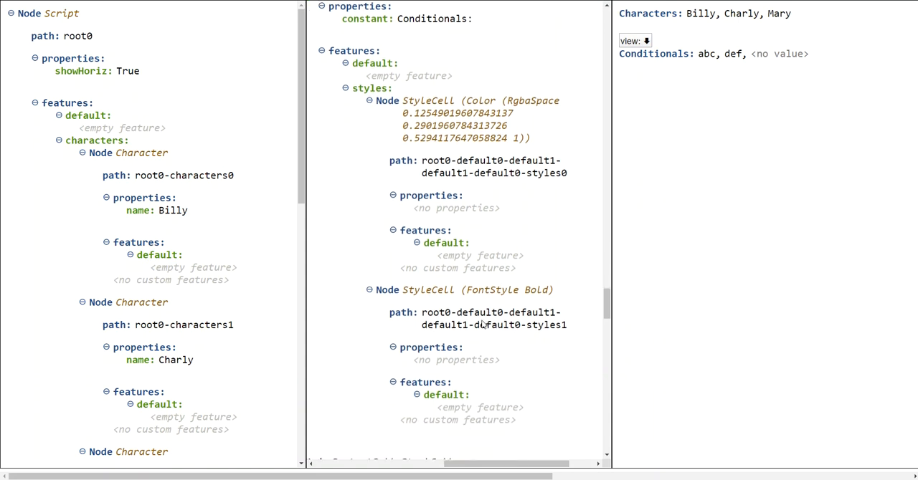
# Step: Drag the cell tree's scrollbar left and scroll back to the RootCell and first StackCell
pyautogui.doubleClick(493, 290)
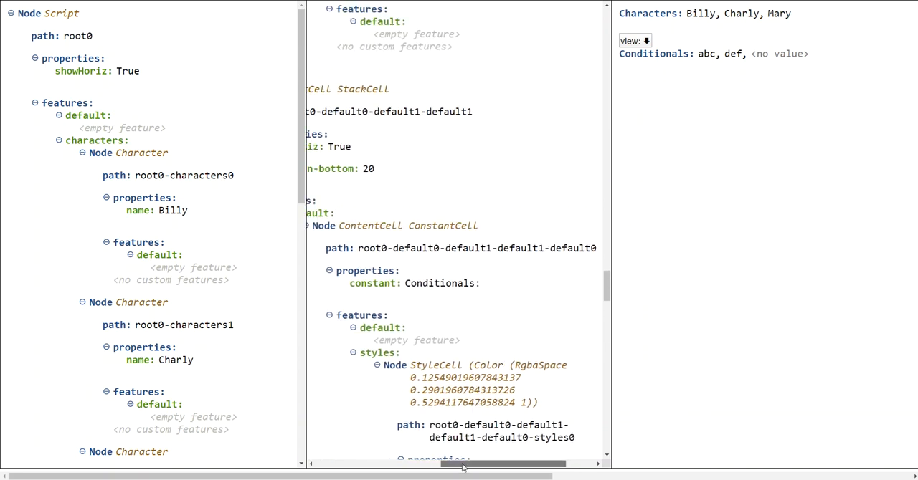
pyautogui.moveTo(502, 467); pyautogui.dragTo(408, 467)
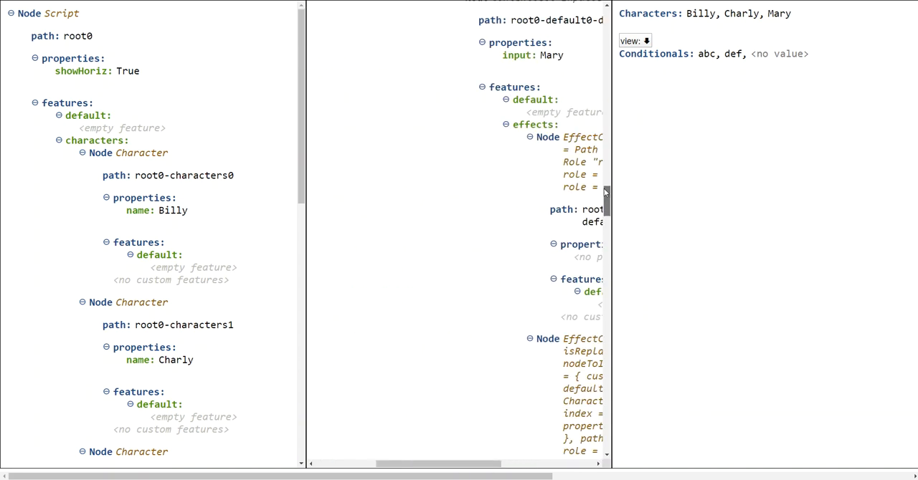
pyautogui.hscroll(-3)
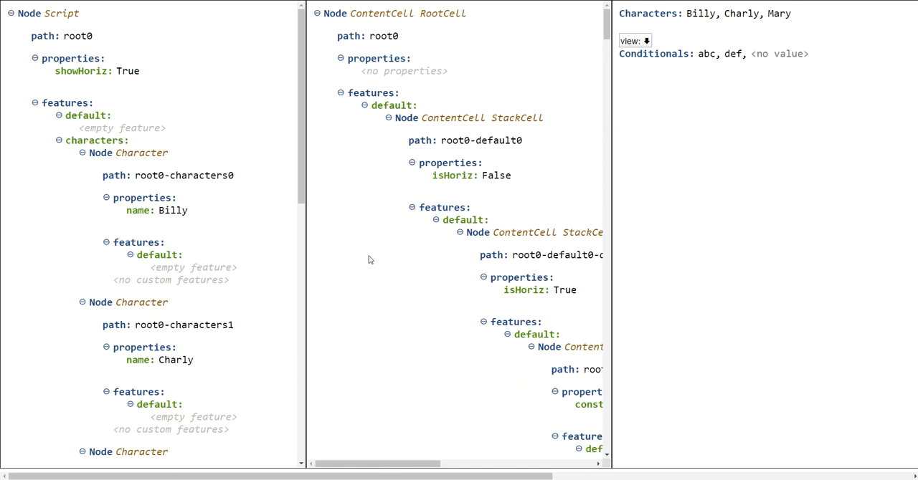
pyautogui.moveTo(404, 215)
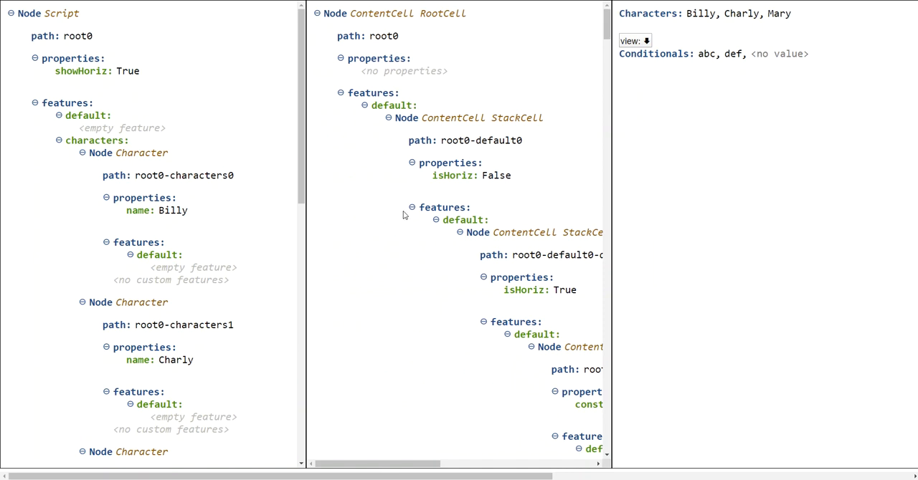